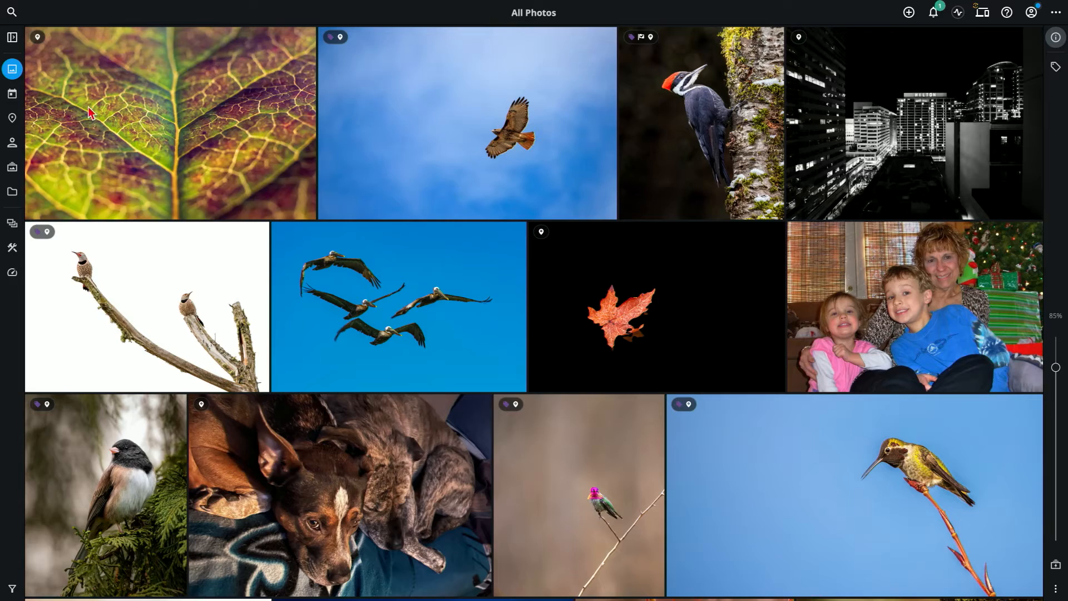
Filter the library to the Dog smart tag from the Quickfilters panel
click(11, 588)
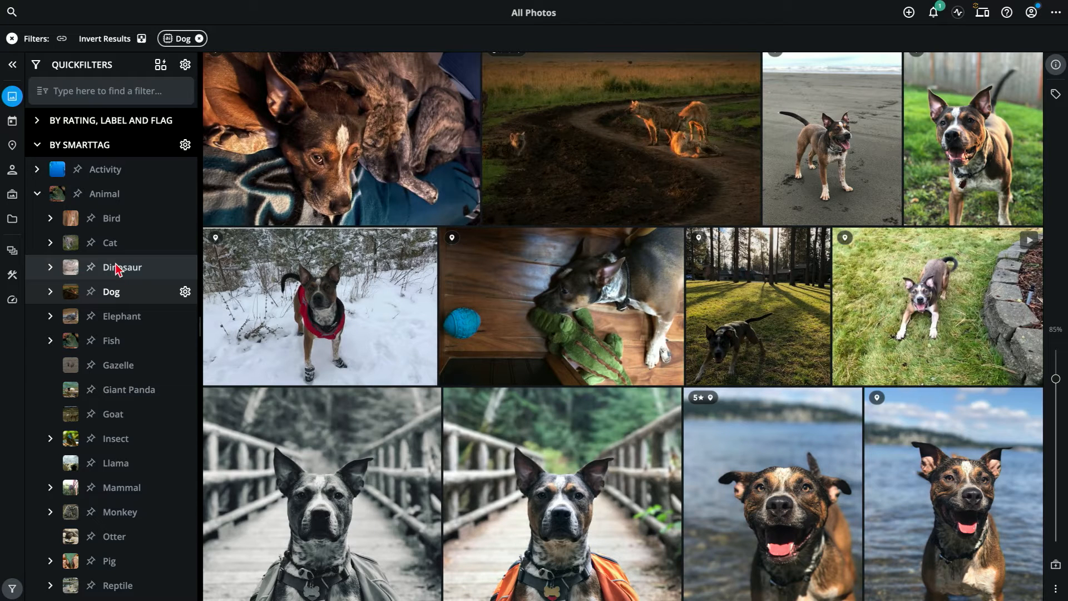
mouse_move(134, 271)
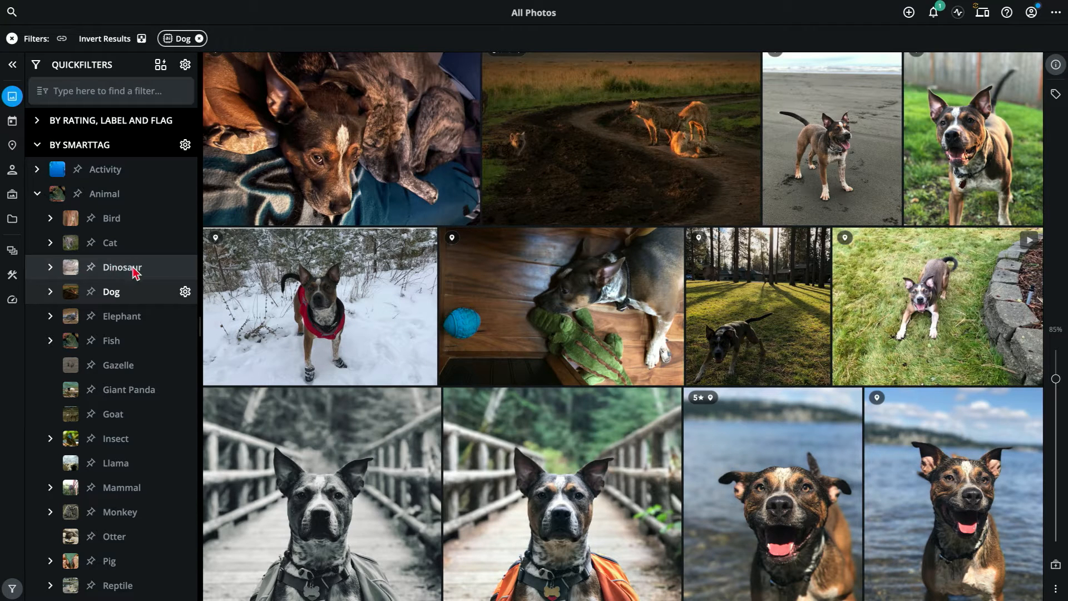
Select the first dog photo and add more dog photos to the selection
click(340, 136)
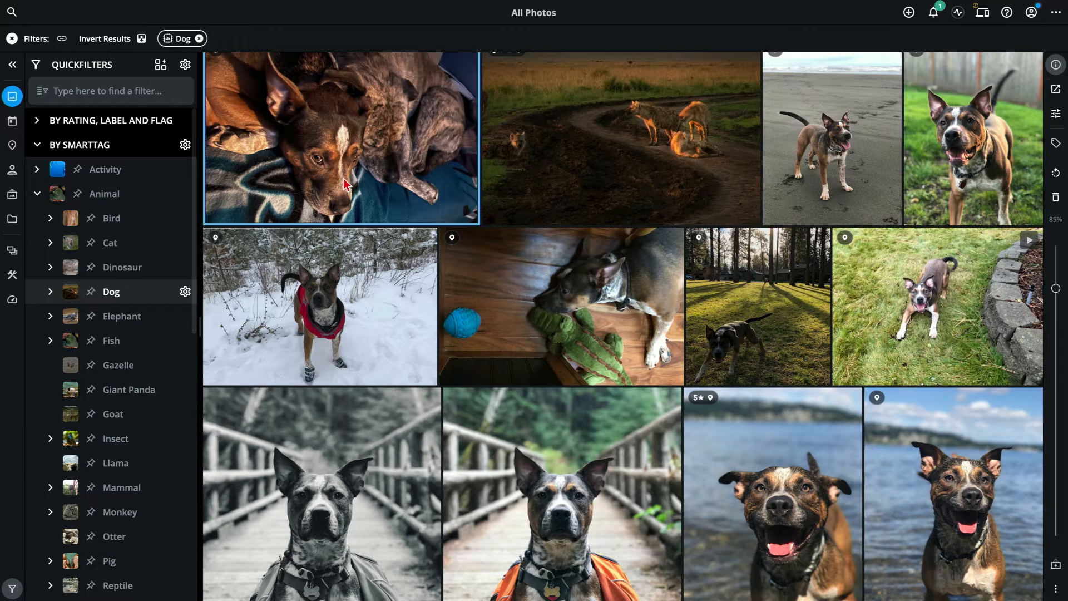
mouse_move(455, 184)
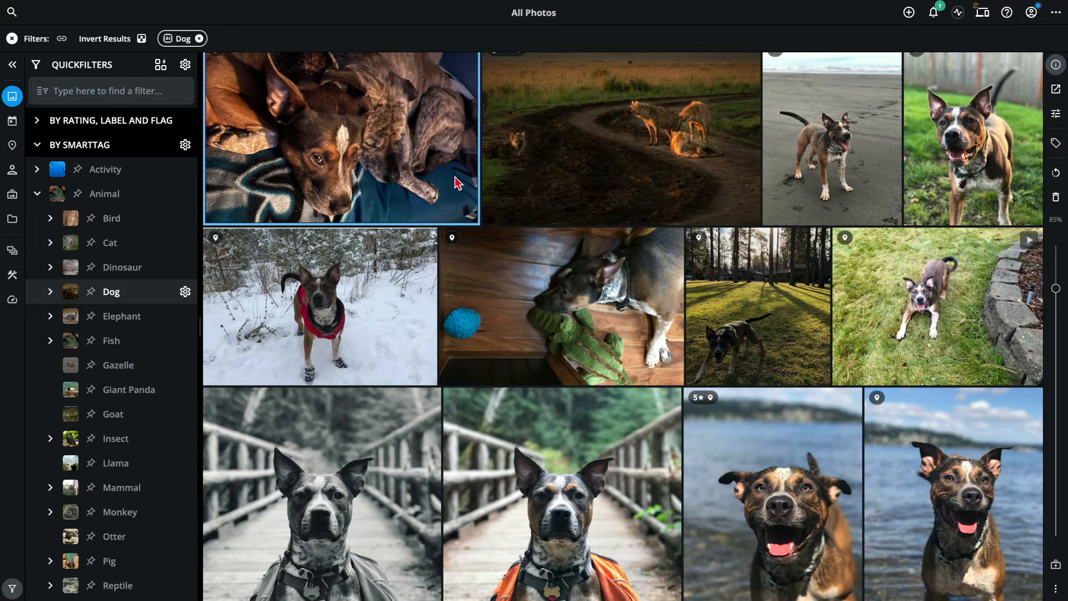
mouse_move(992, 176)
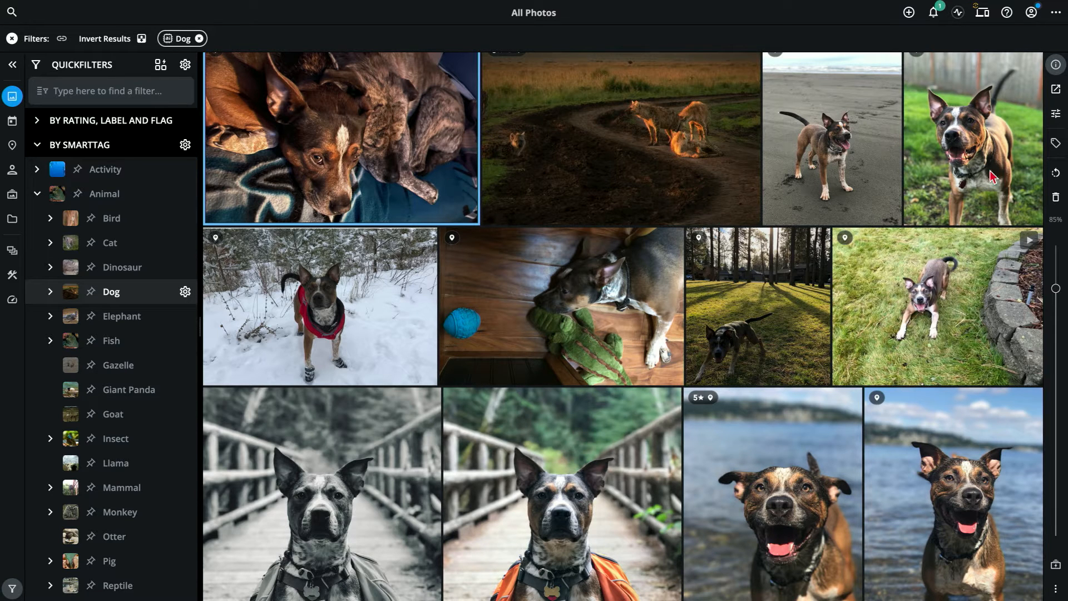
click(561, 305)
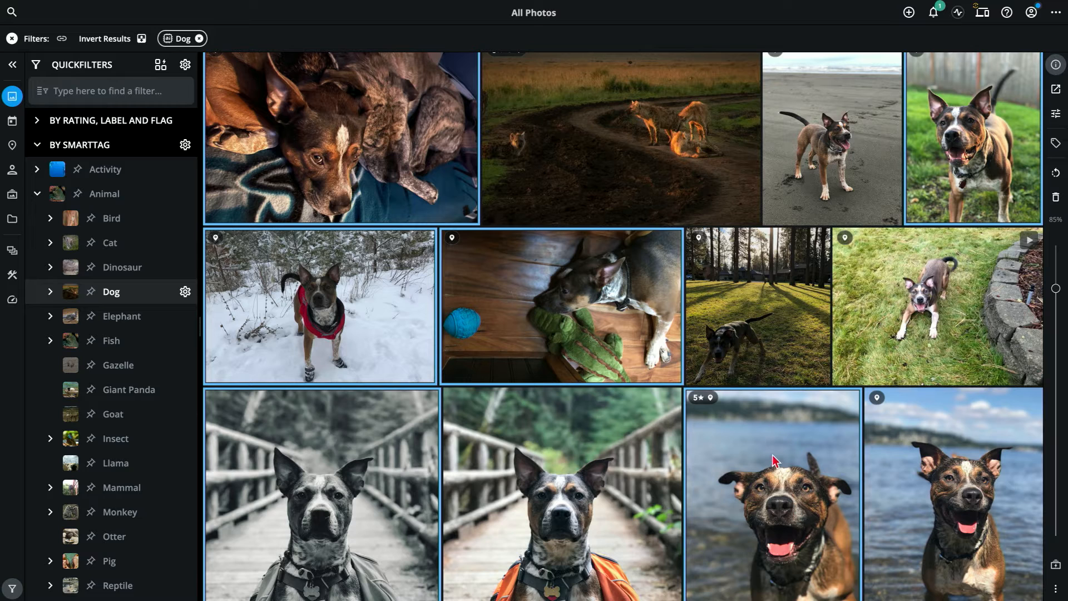
mouse_move(768, 447)
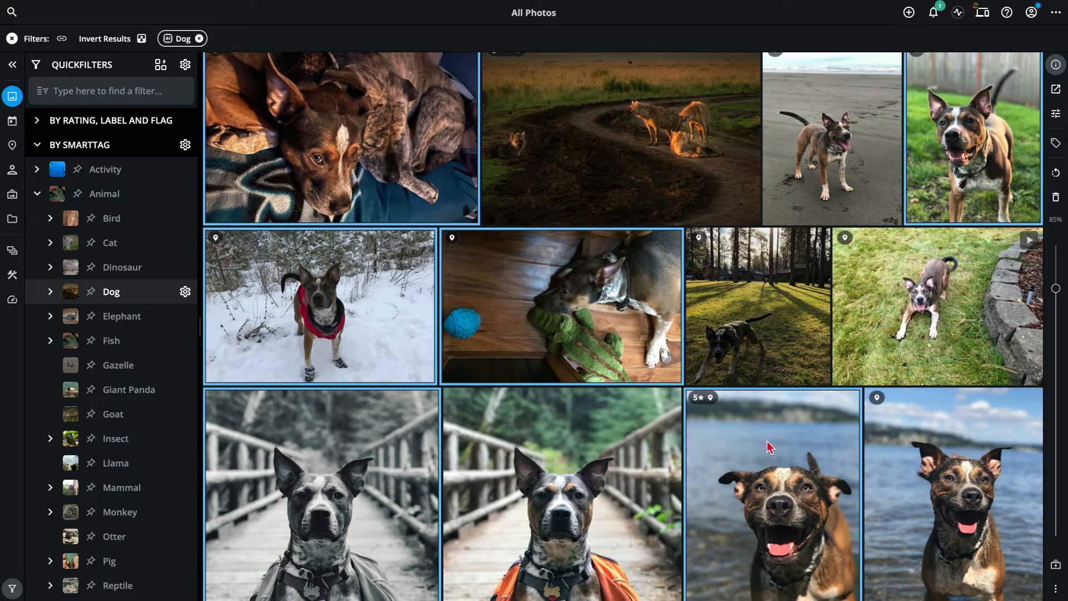
Add the selected photos to a new album named 'Favorite Dogs'
right_click(767, 445)
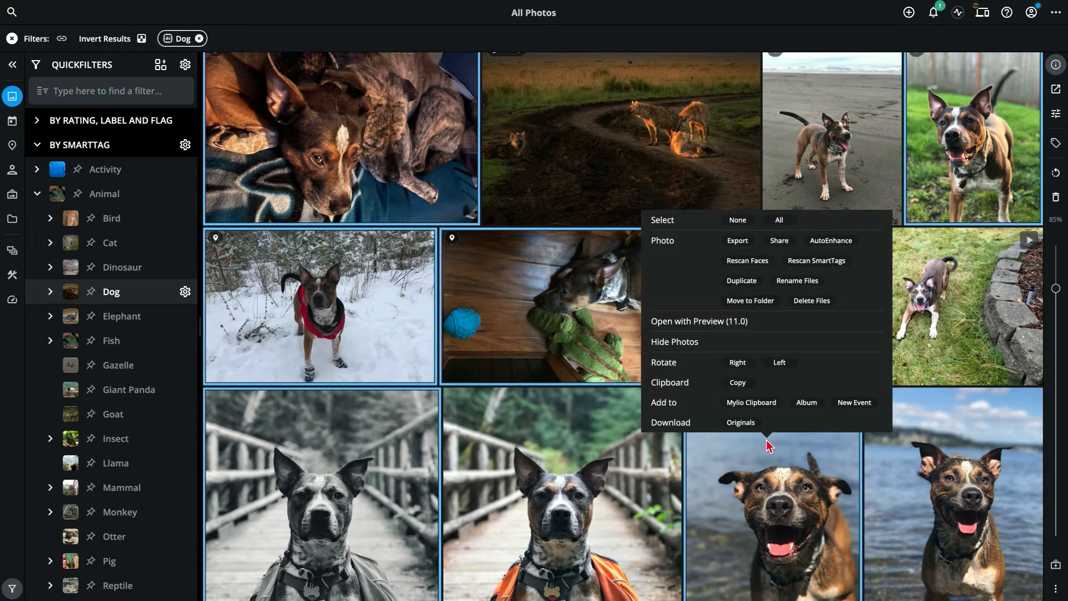
mouse_move(789, 418)
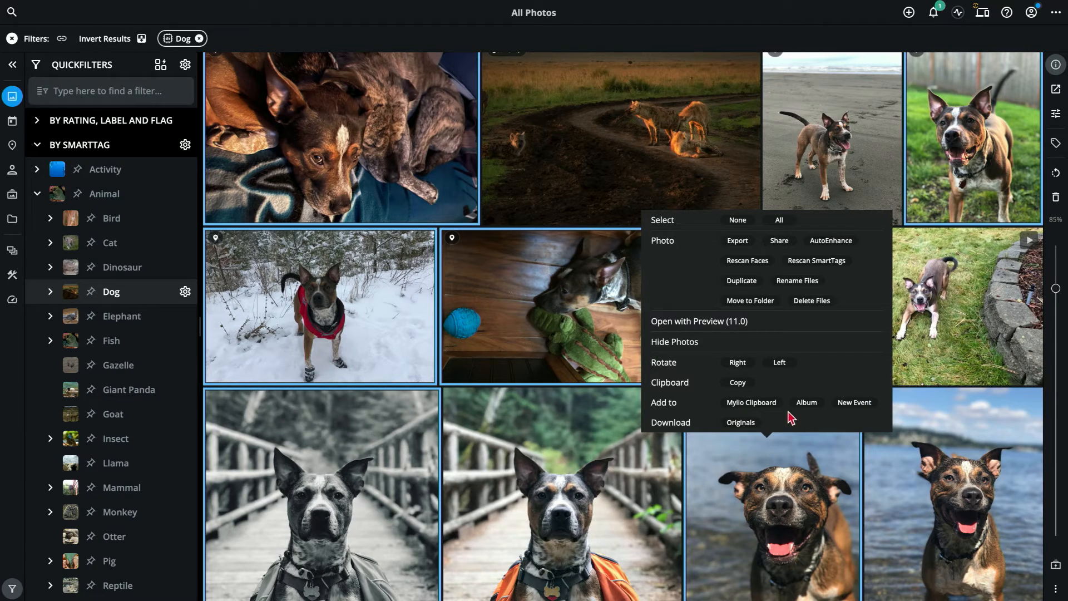
click(806, 402)
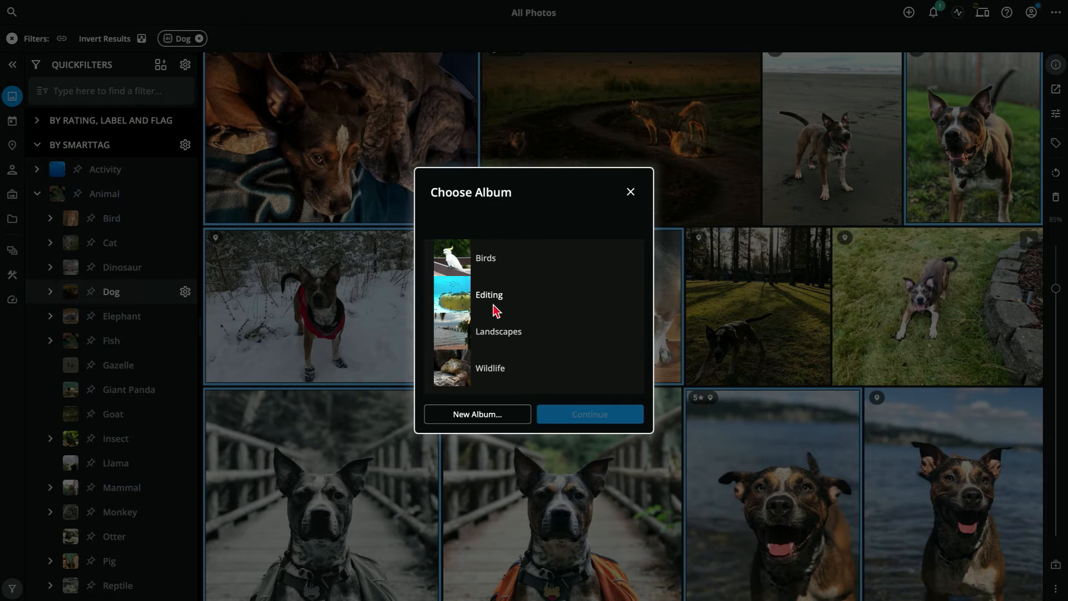
mouse_move(488, 415)
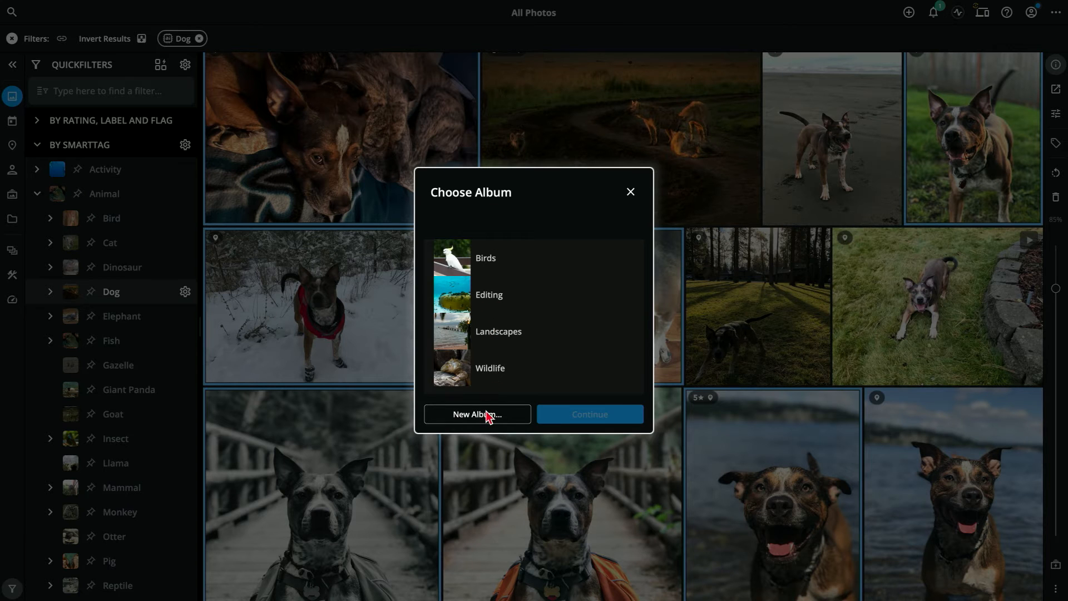
click(476, 414)
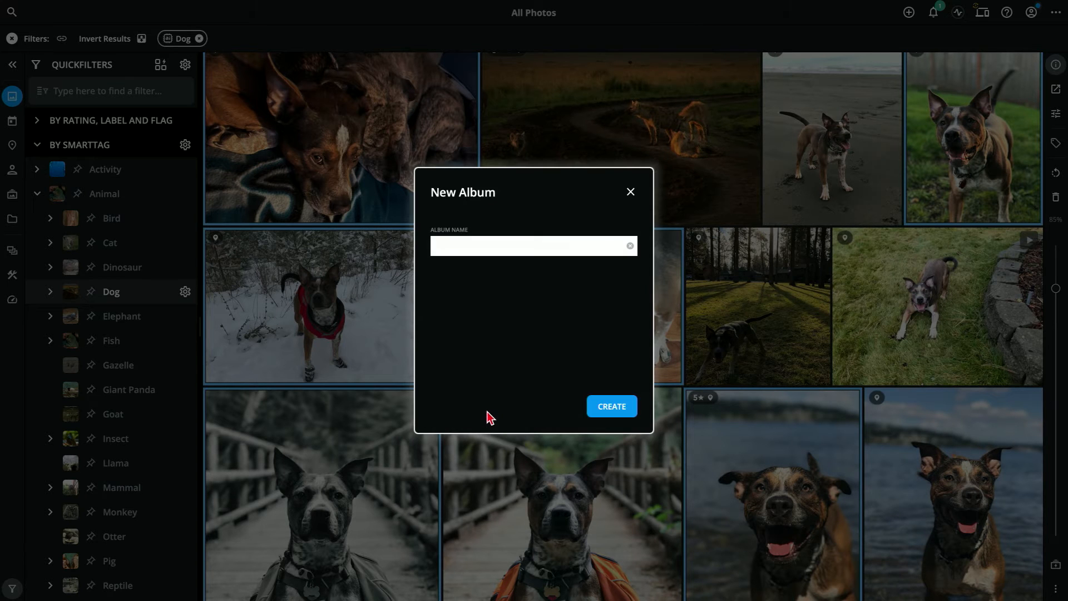
text(Favori)
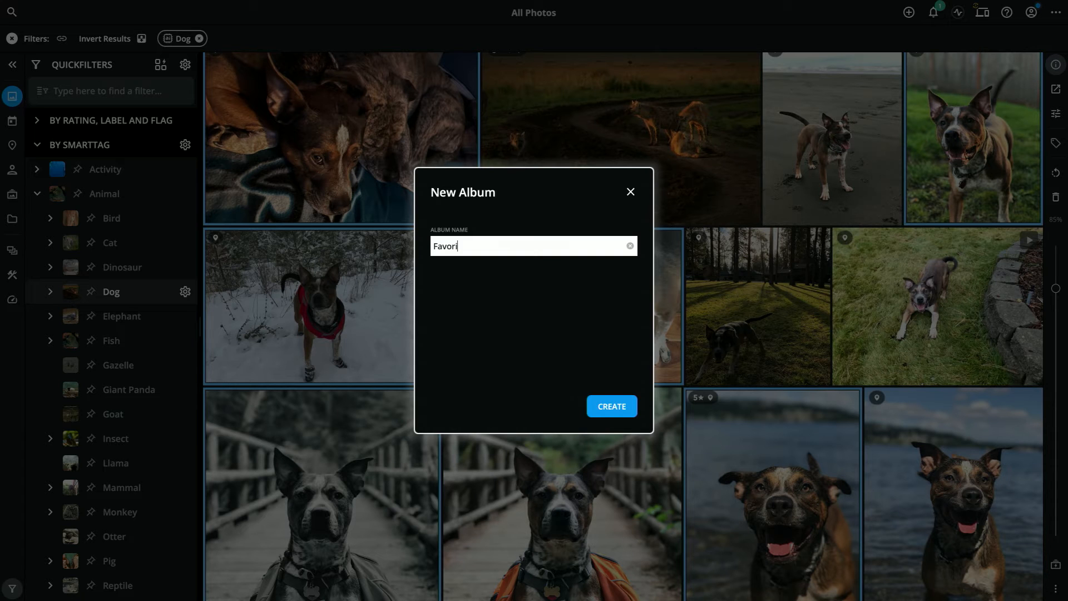
click(610, 406)
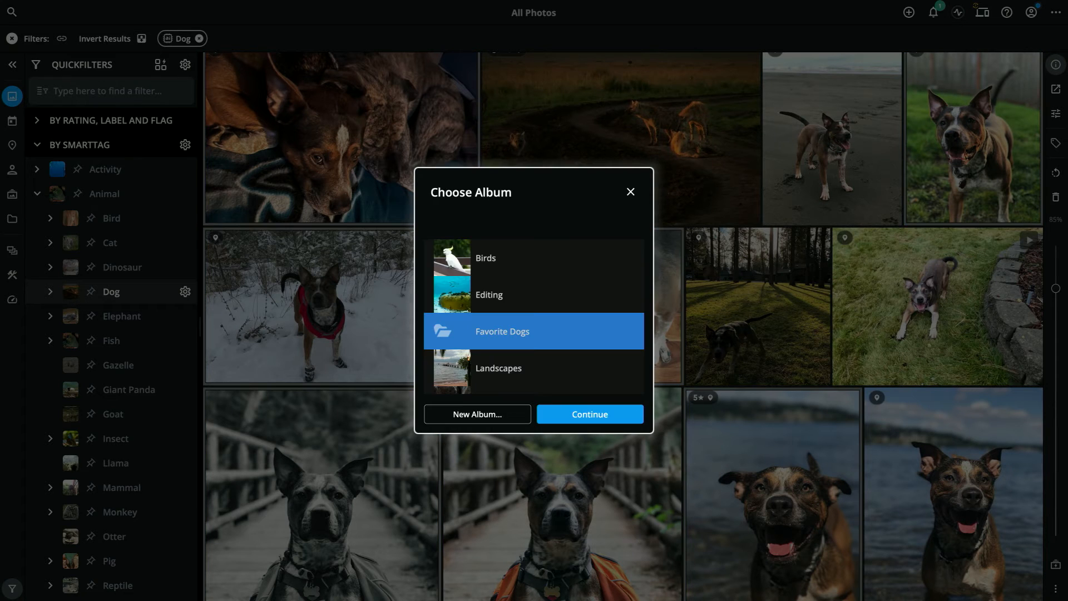
mouse_move(544, 340)
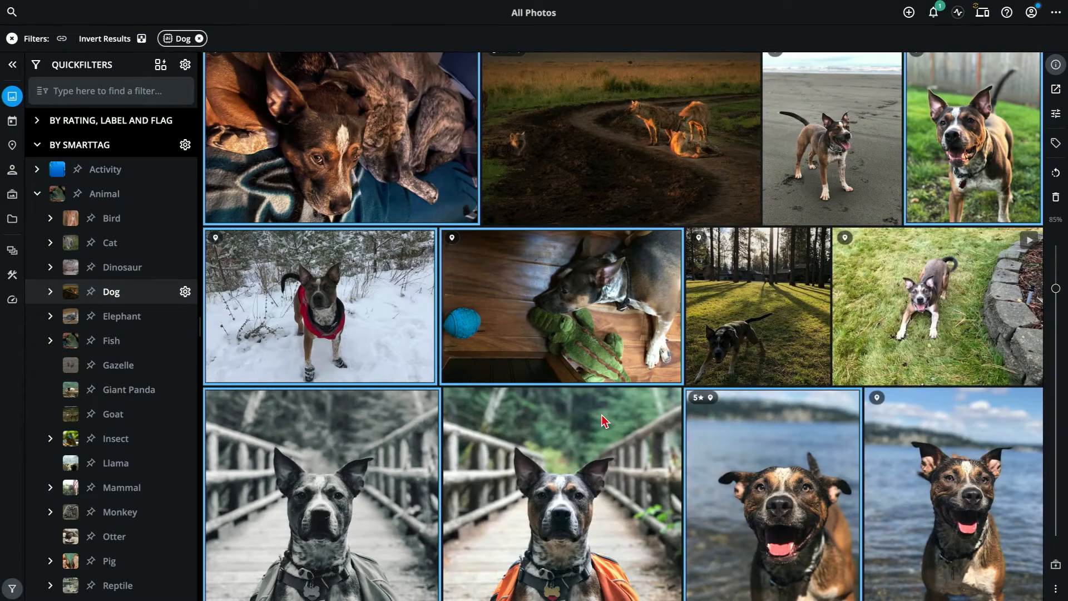
mouse_move(571, 422)
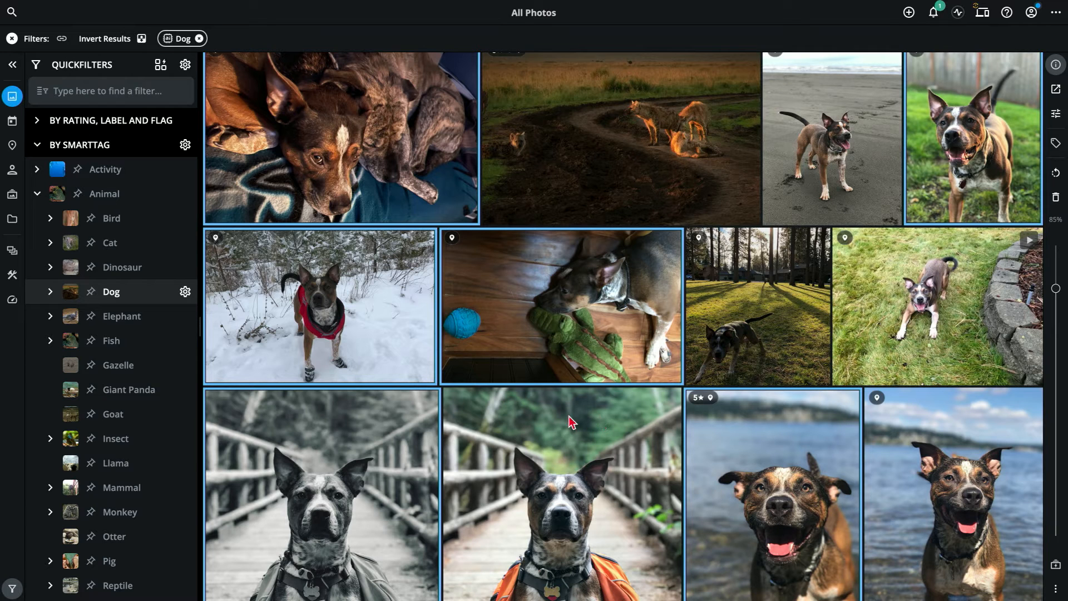
mouse_move(6, 199)
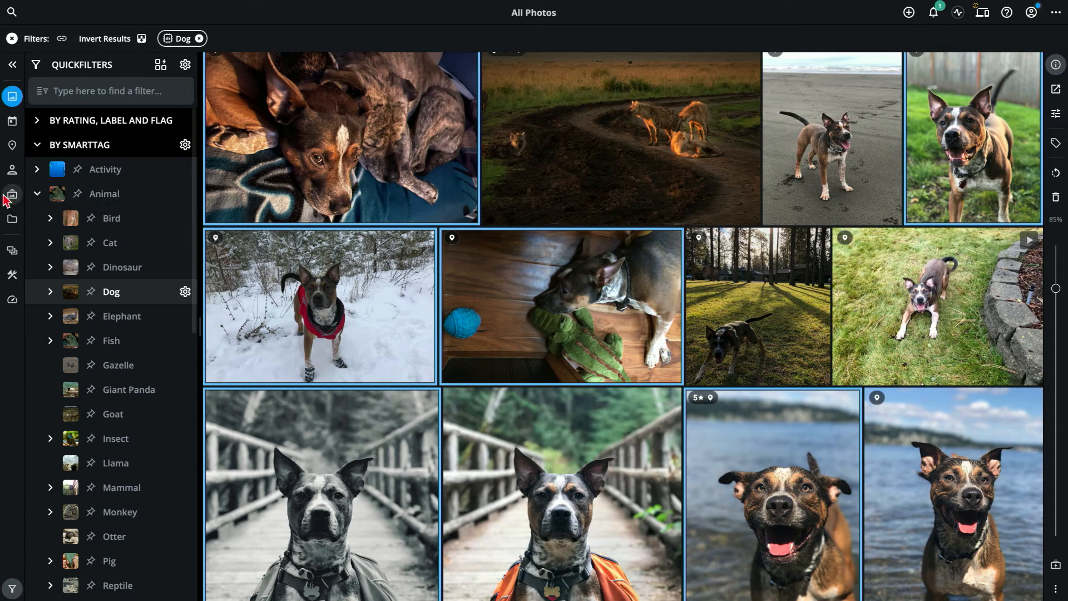
Show the Albums overview, then cancel the Add New Album dialog without creating one
click(12, 167)
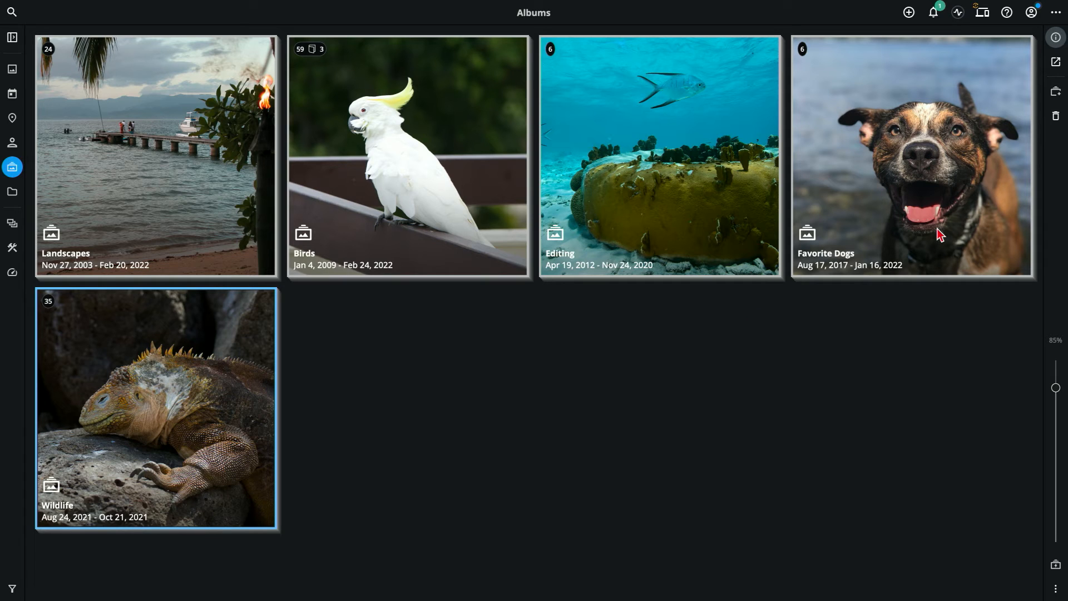
mouse_move(923, 286)
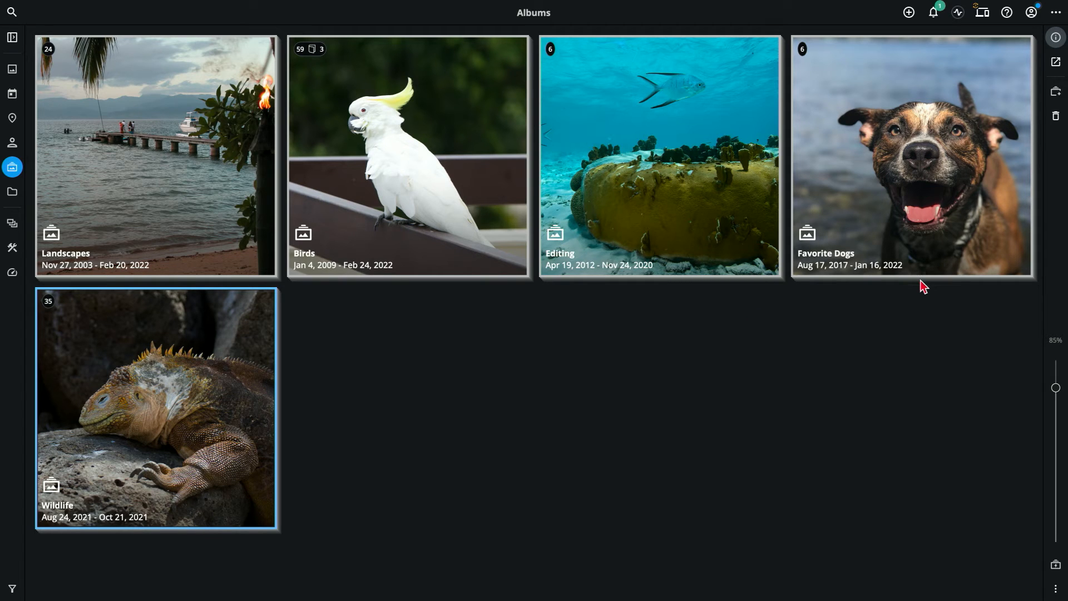
mouse_move(1055, 112)
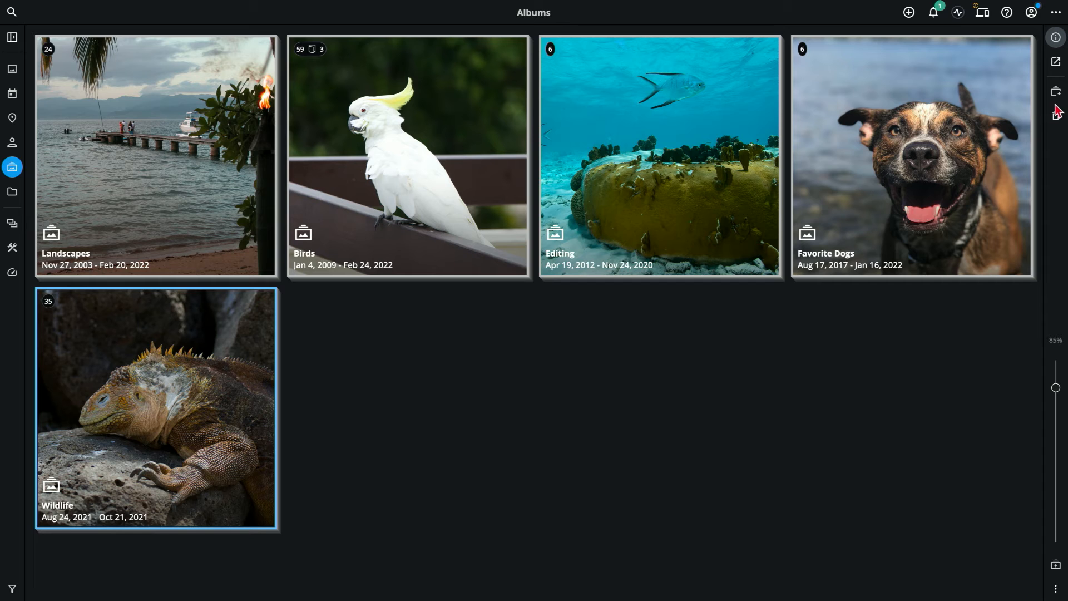
click(908, 12)
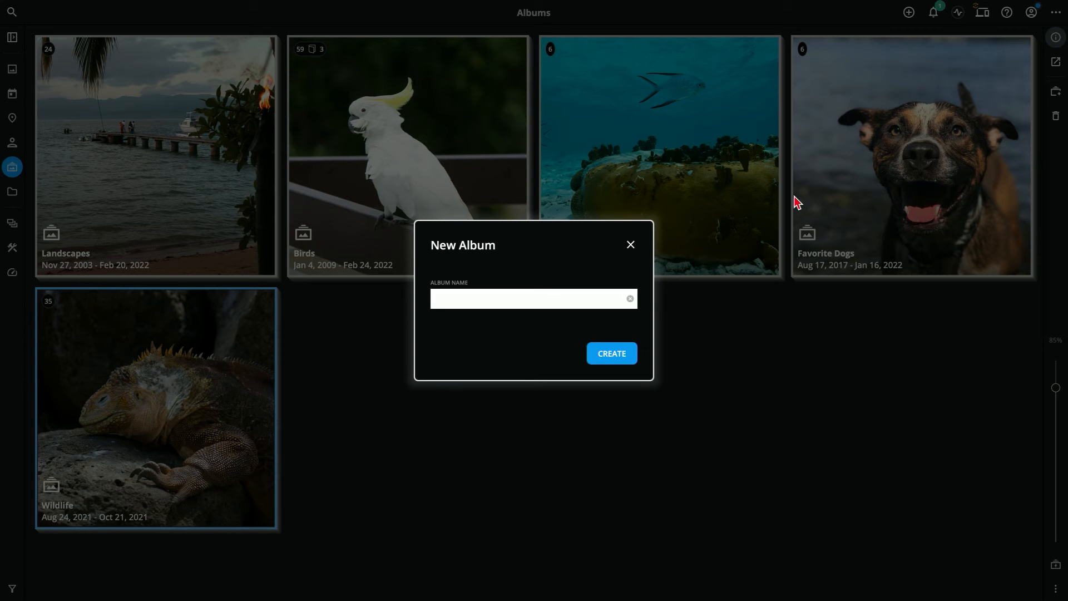
mouse_move(639, 248)
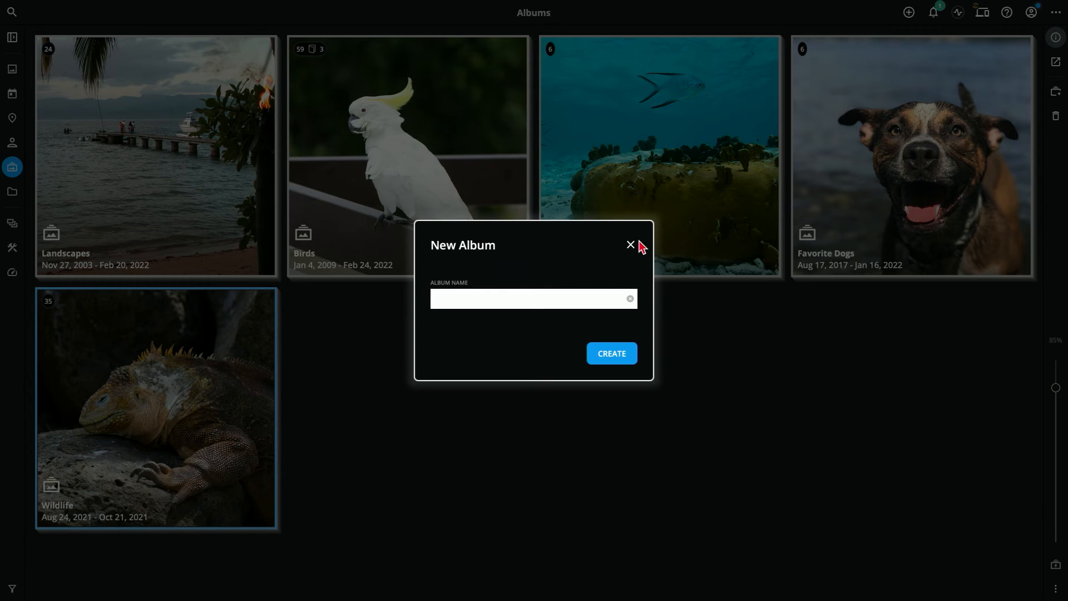
click(629, 245)
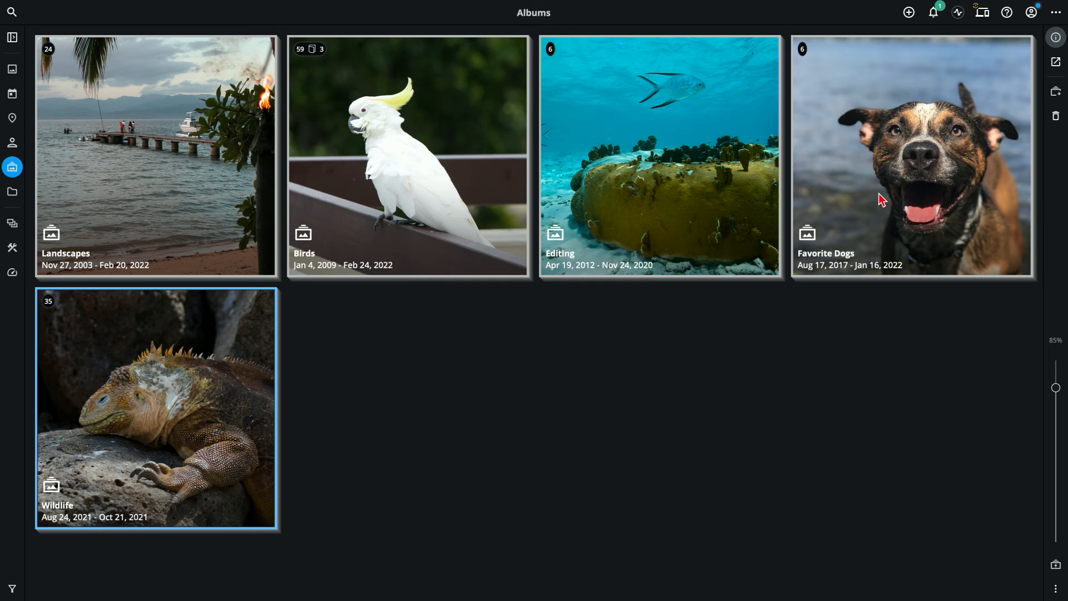
Inside the Favorite Dogs album, create an empty sub-album named 'Fido'
double_click(910, 156)
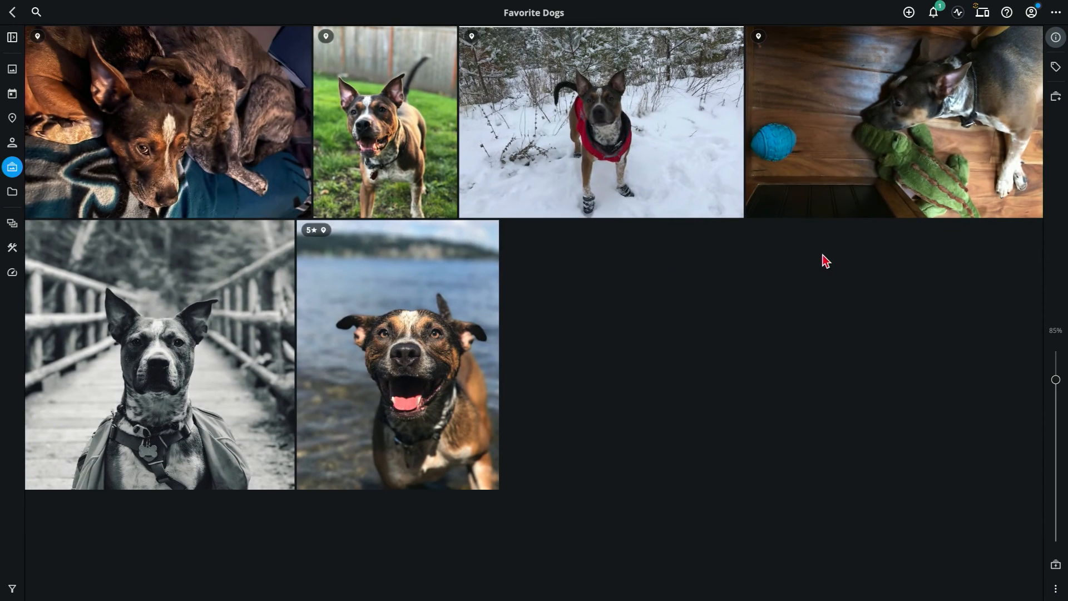
mouse_move(1055, 109)
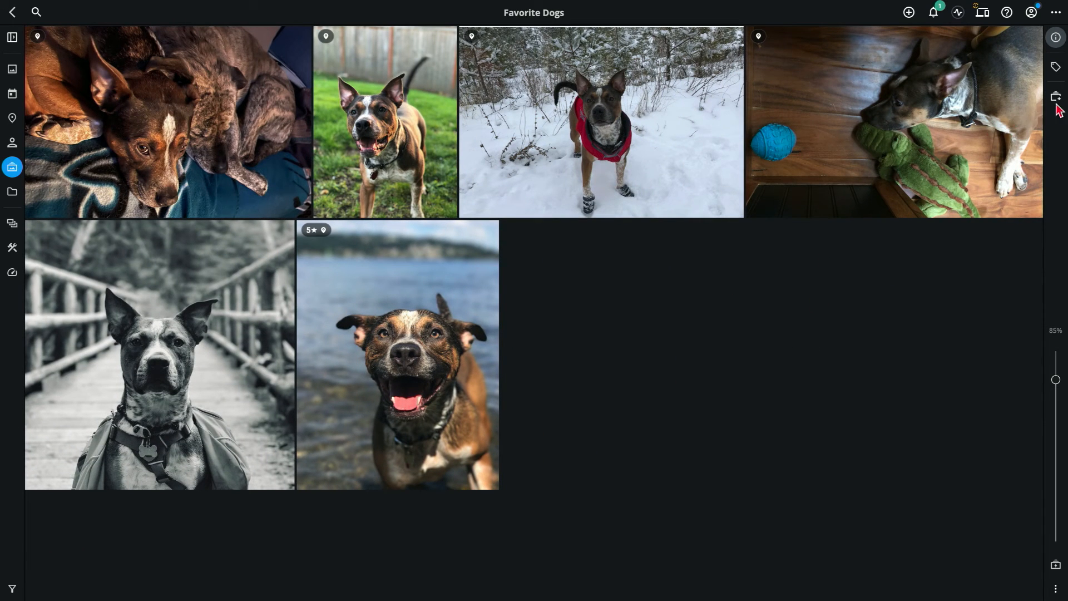
click(1055, 96)
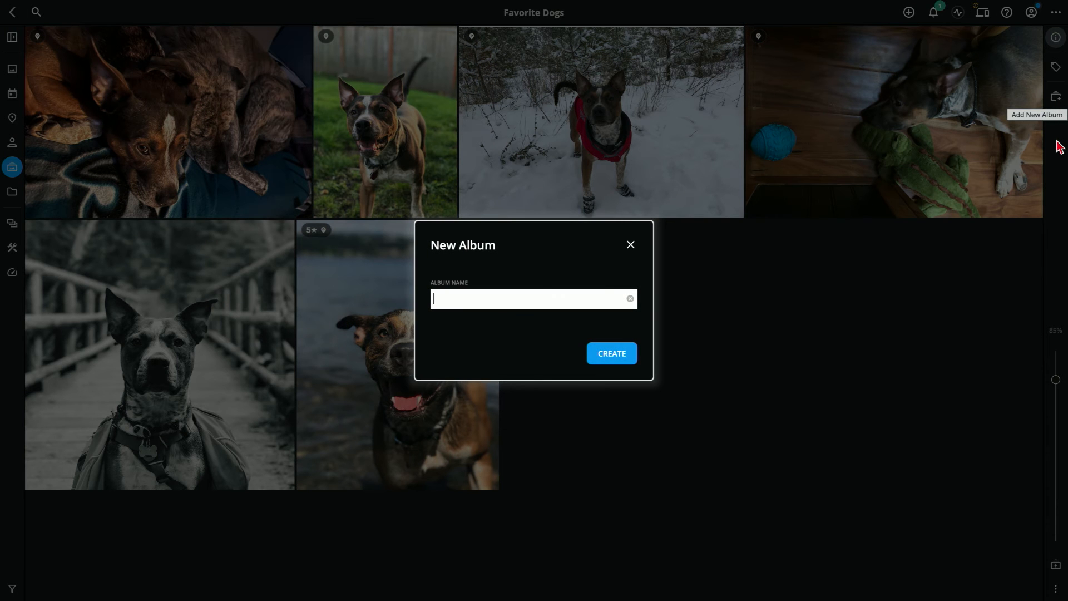
text(Fido)
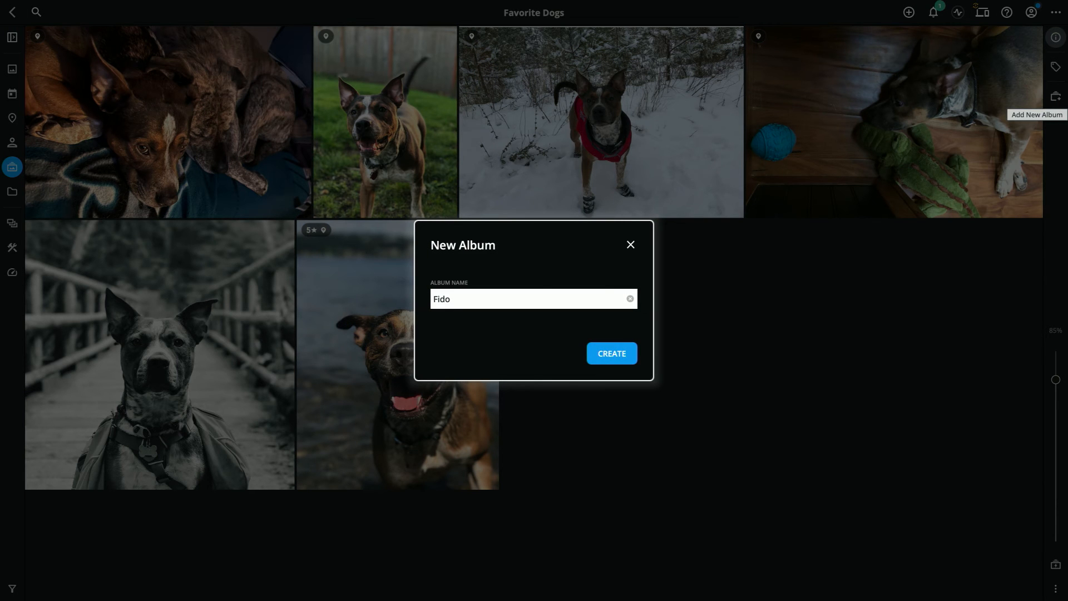
click(611, 352)
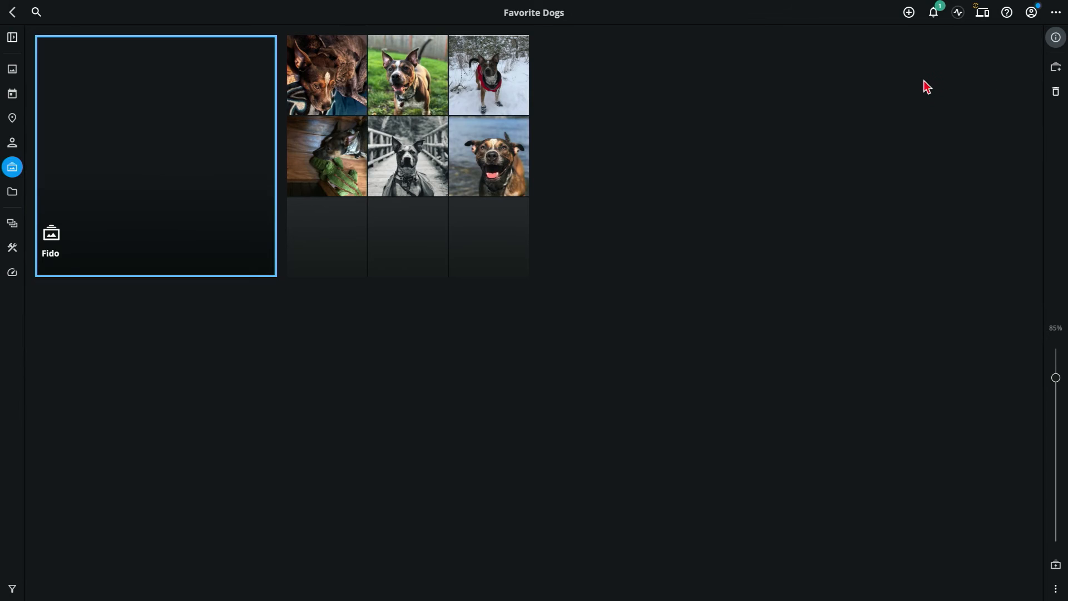